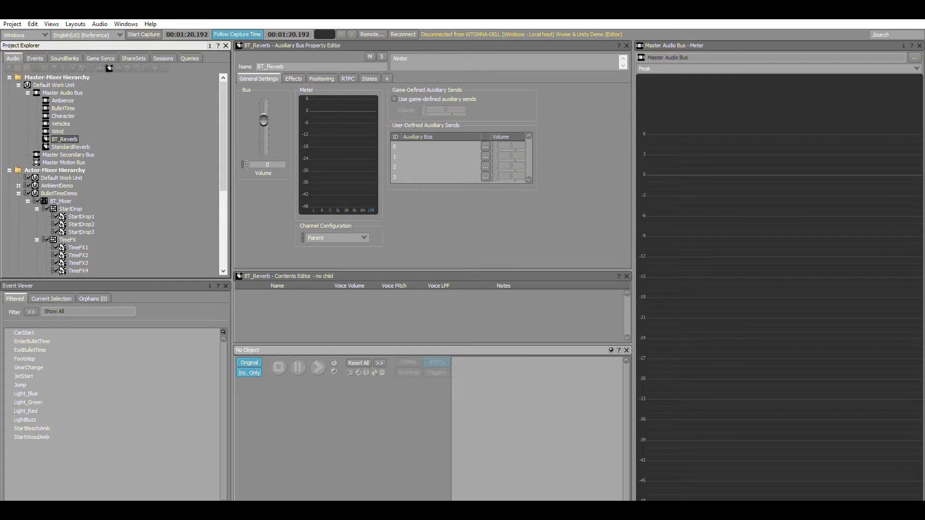
mouse_move(104, 50)
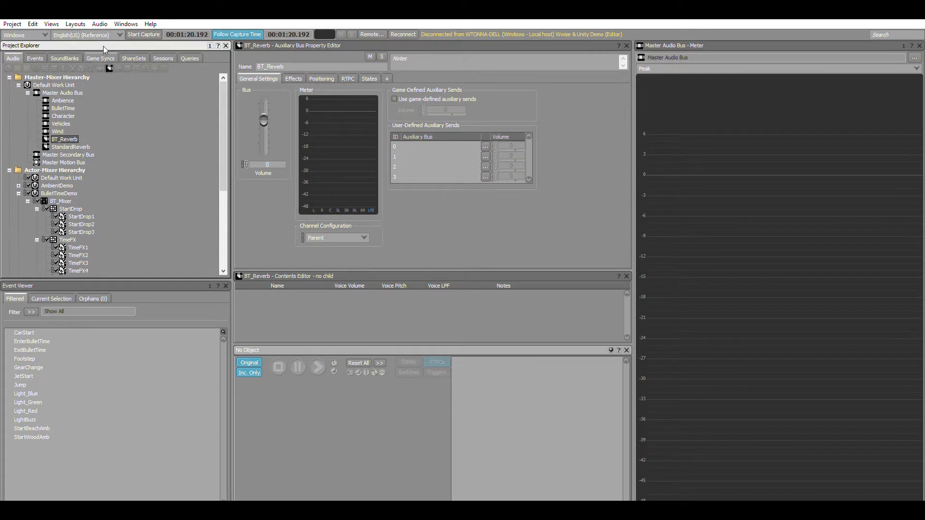
Show the Game Syncs list with the Timescale game parameter under BulletTimeDemo
left_click(100, 58)
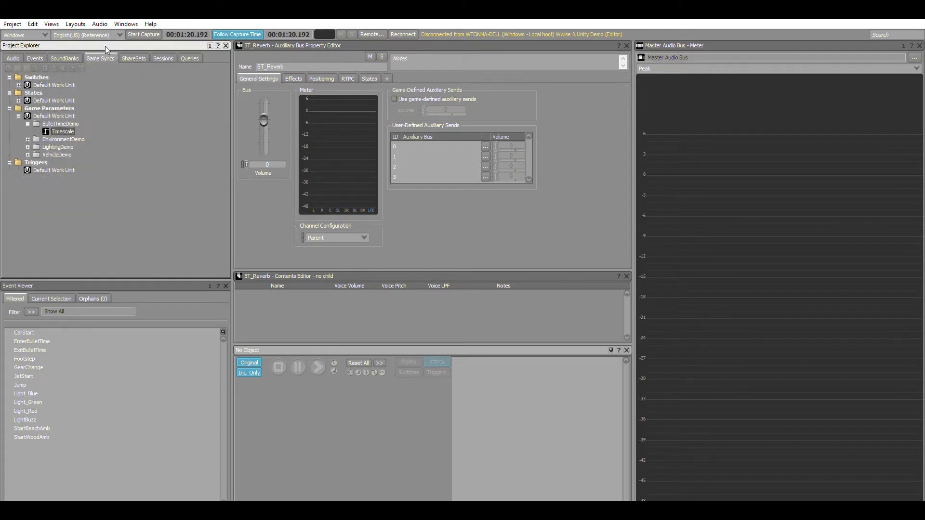
mouse_move(64, 125)
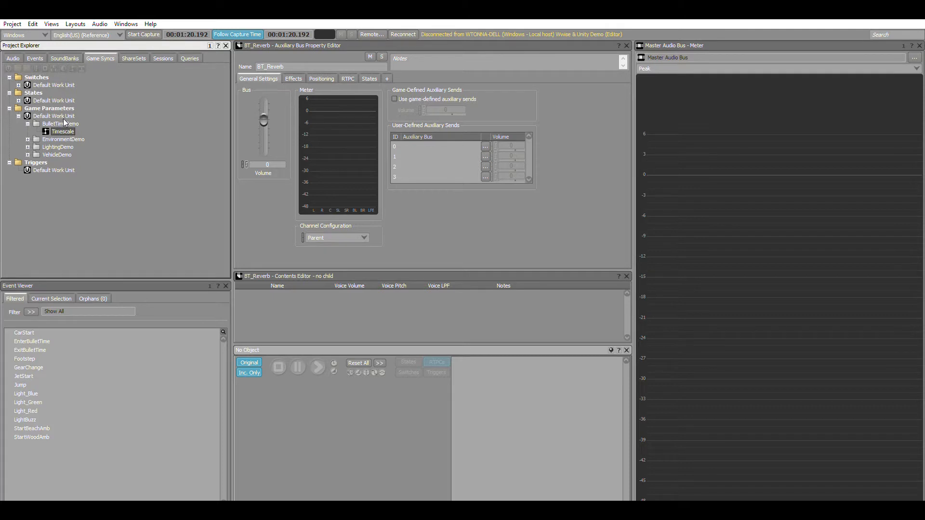
Show Timescale's property editor with its 0-1 range and default of 1
left_click(63, 131)
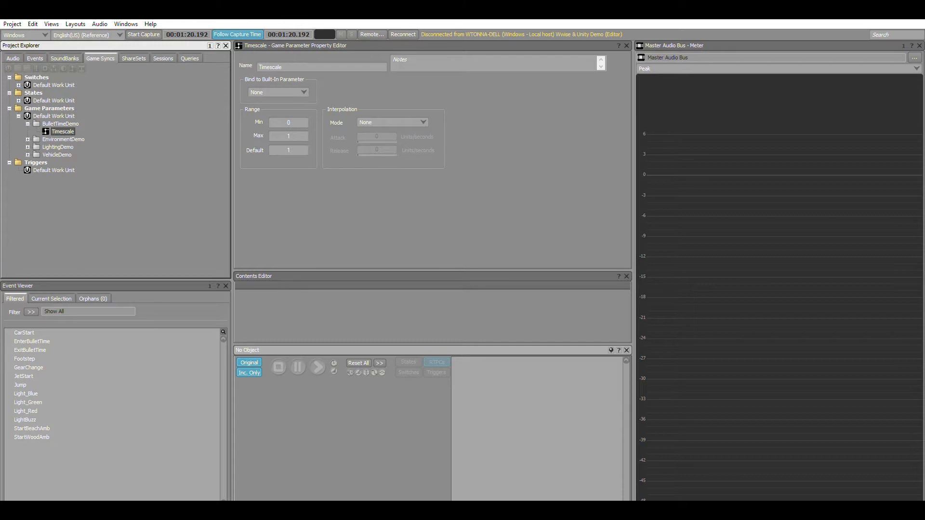
mouse_move(463, 189)
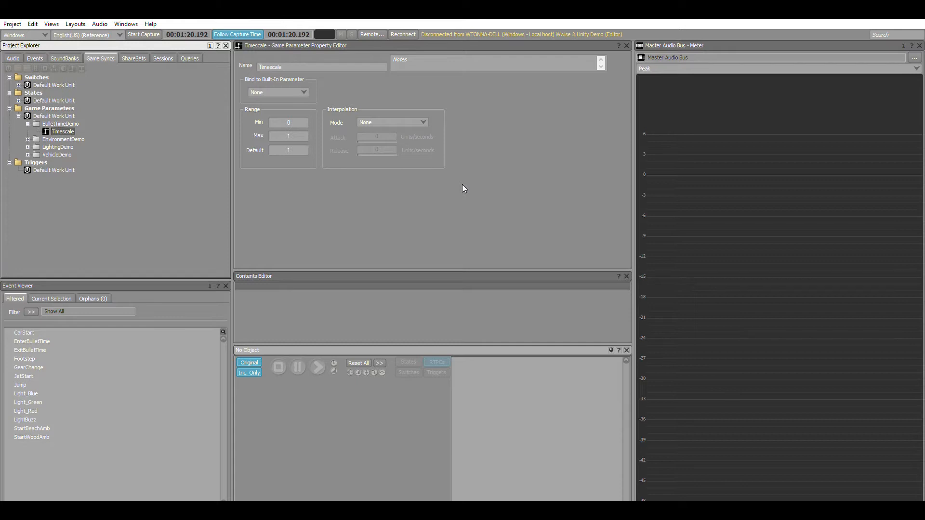
mouse_move(284, 233)
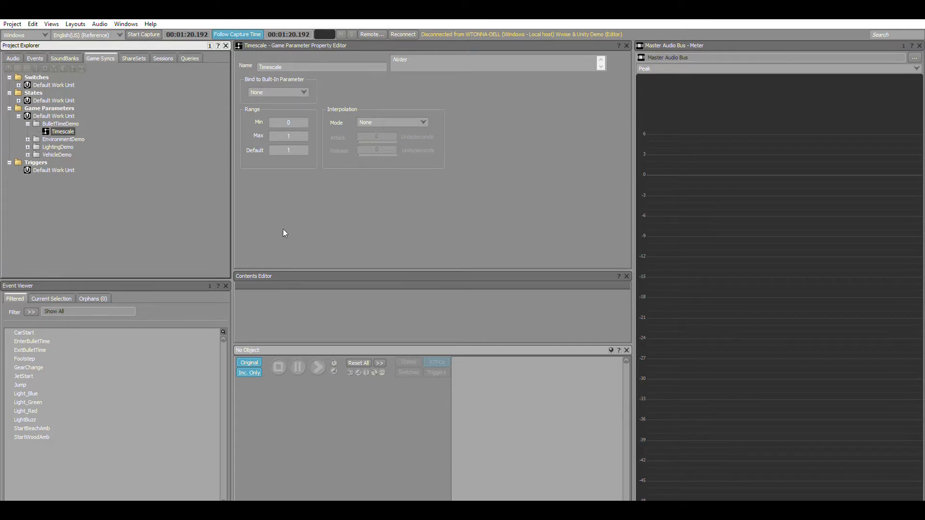
mouse_move(15, 51)
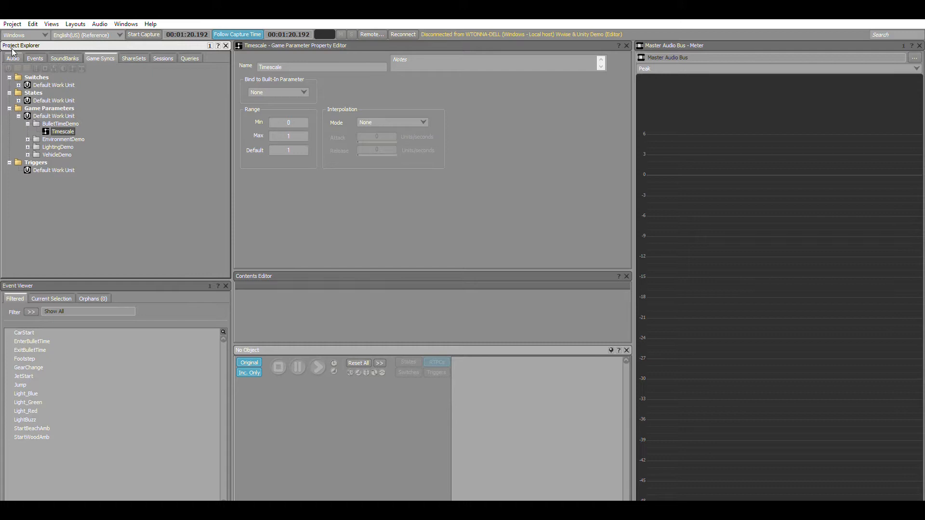
Return to the Audio hierarchy, collapse BulletTimeDemo and inspect CharacterMixer under CharacterDemo
left_click(14, 58)
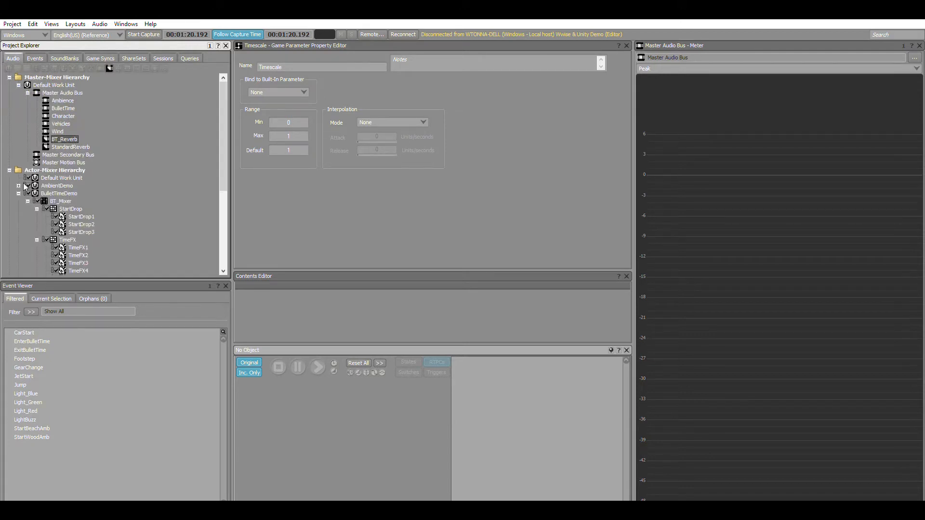
left_click(18, 193)
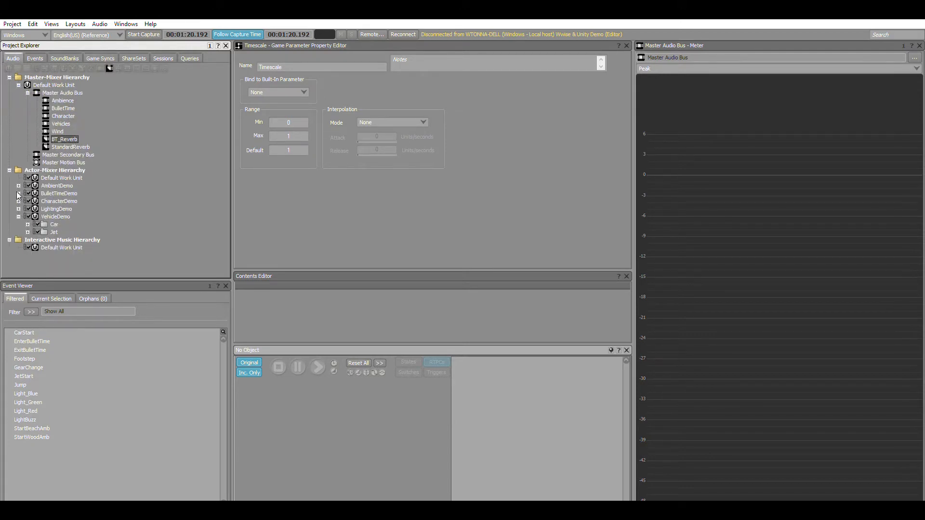
left_click(19, 200)
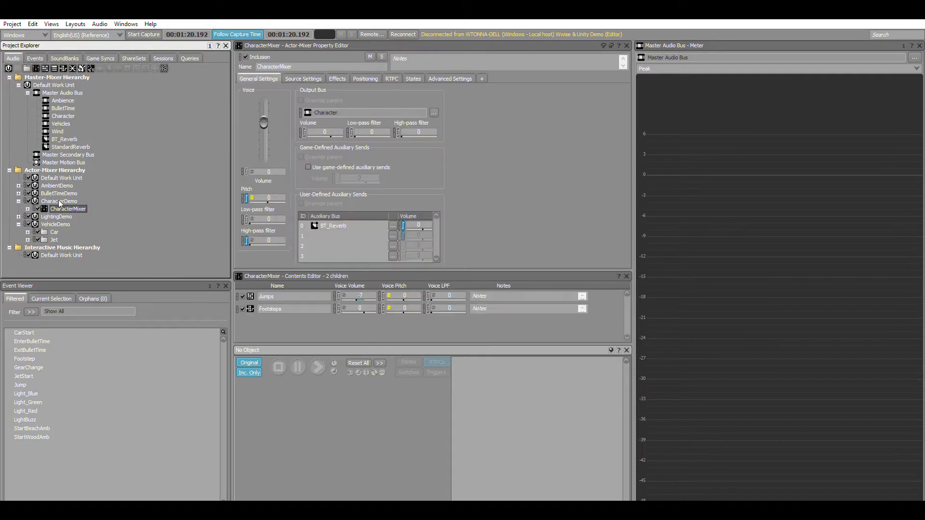
mouse_move(348, 224)
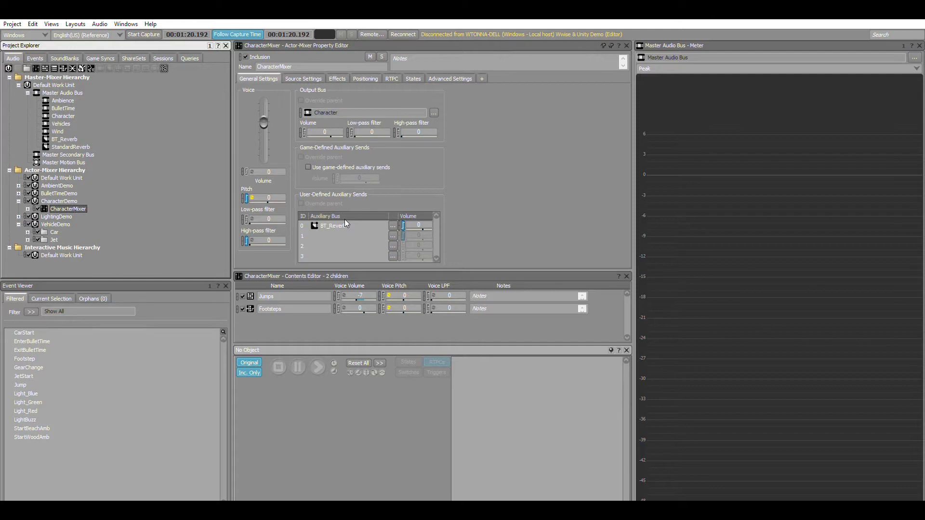
Inspect the Car and Jet sounds, then AmbienceMixer with its BT_Reverb auxiliary send
left_click(54, 231)
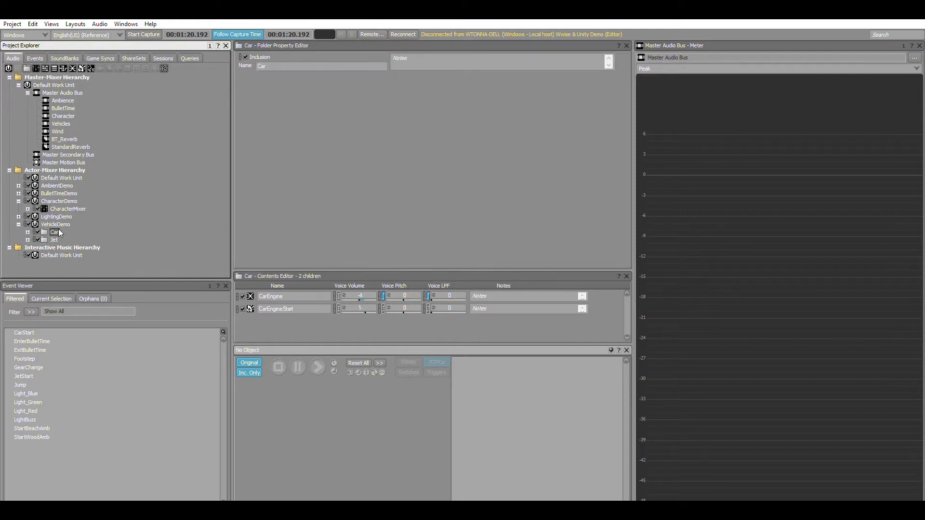
left_click(54, 239)
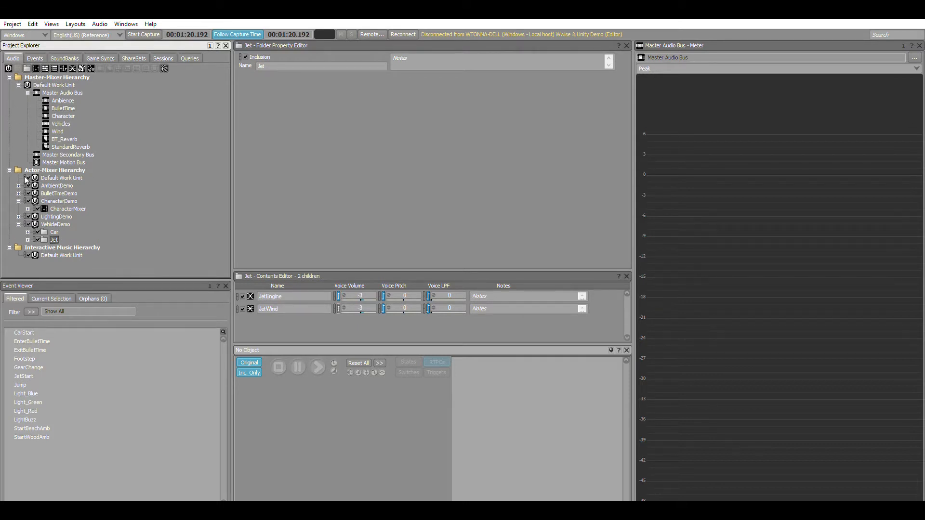
left_click(57, 186)
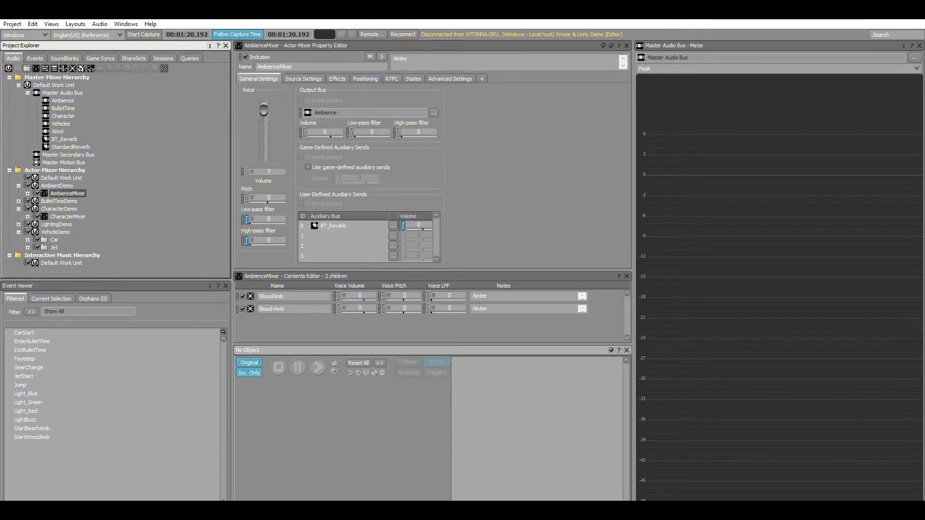
mouse_move(65, 203)
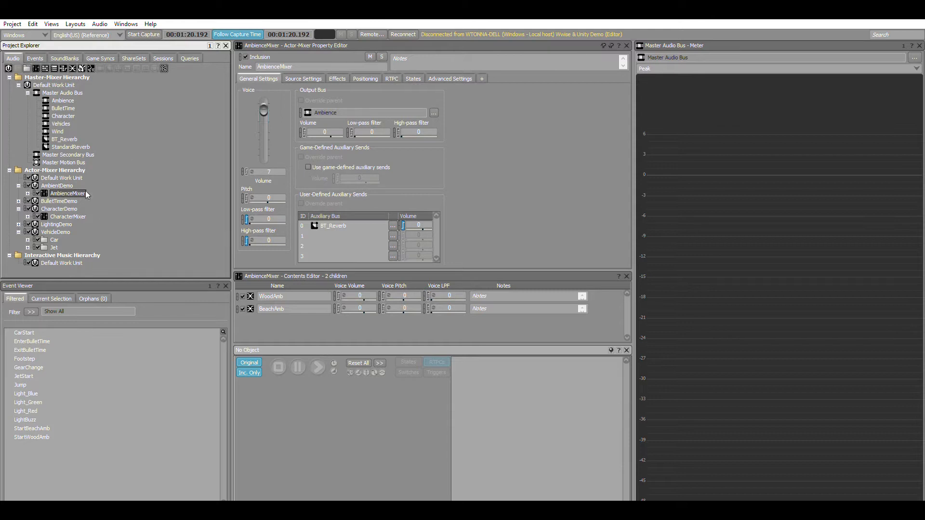
mouse_move(19, 179)
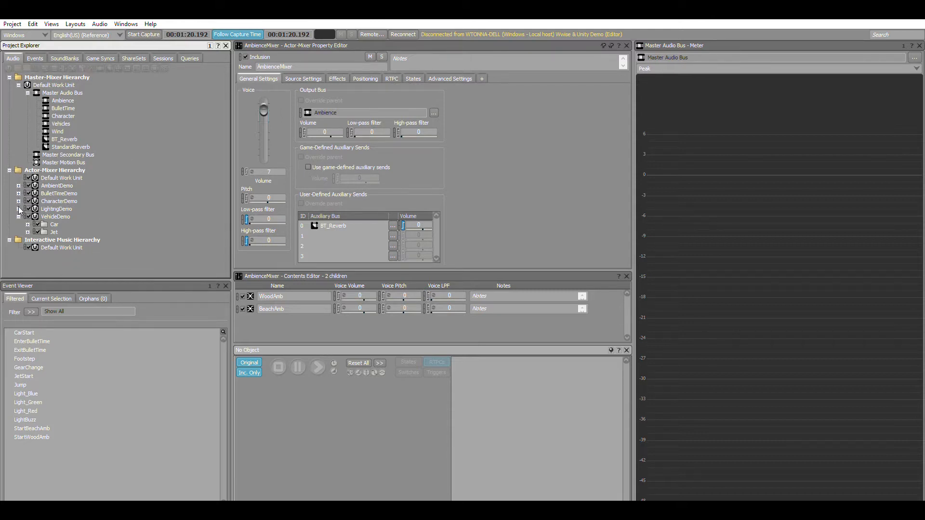
Expand BulletTimeDemo, select StopDrop in BT_Mixer and play it to preview
left_click(18, 193)
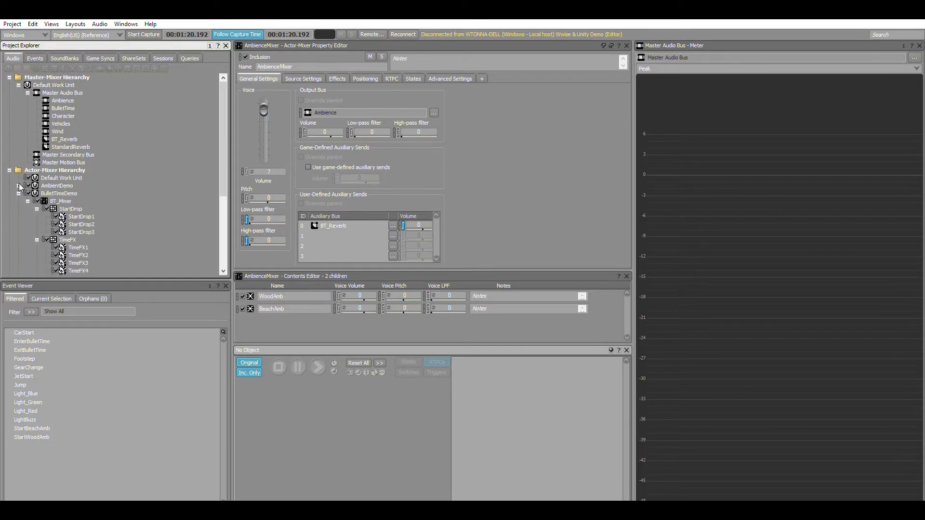
scroll("down", 3)
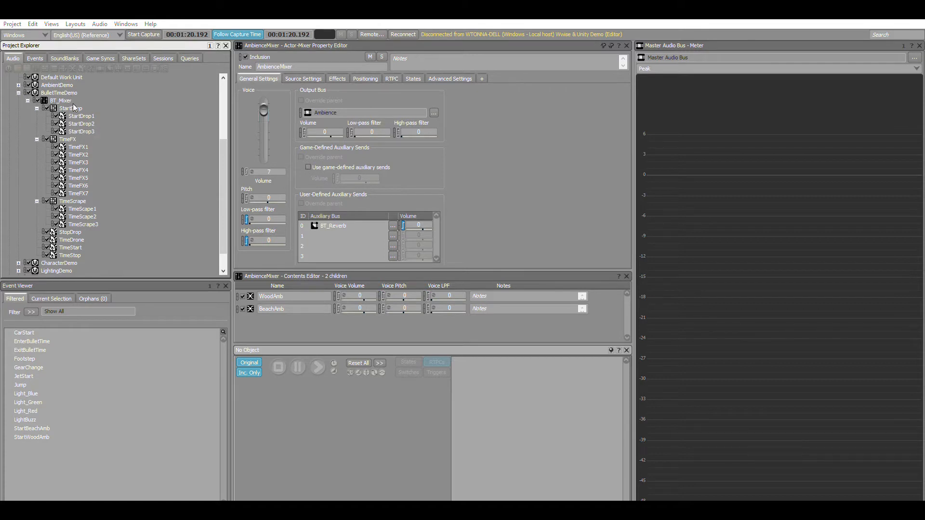
left_click(70, 231)
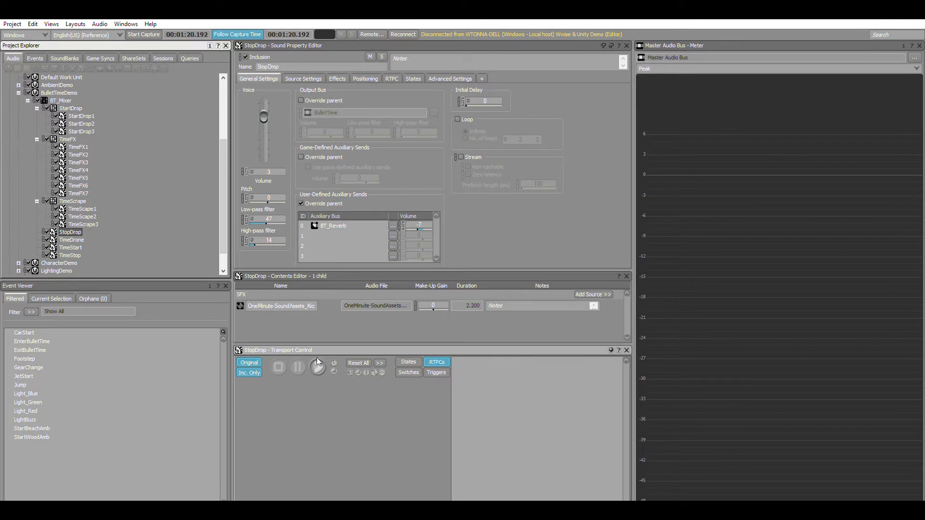
left_click(318, 367)
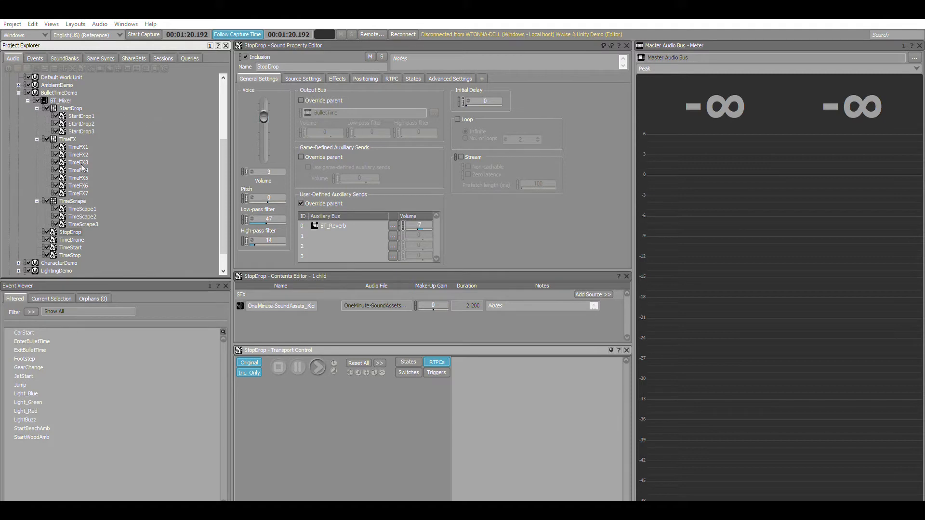
Select the StartDrop random container and replay it several times to hear its variations
left_click(71, 108)
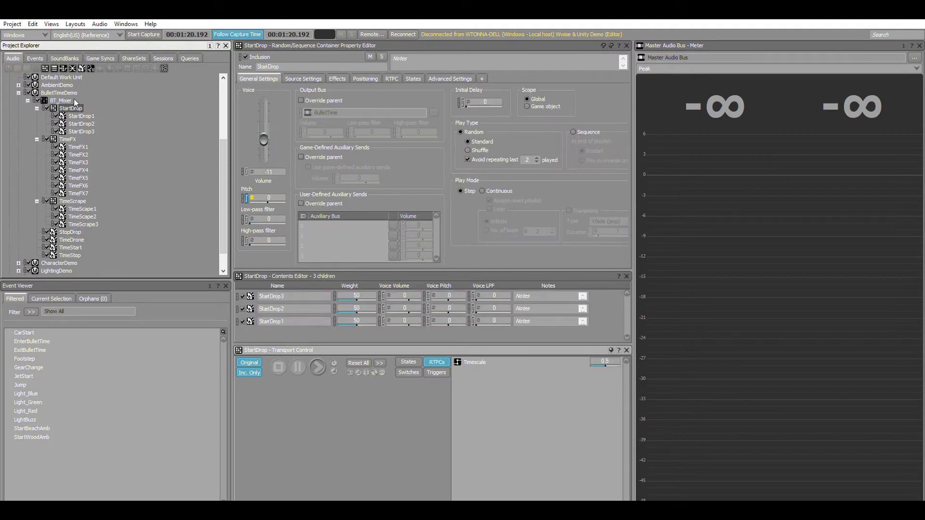
left_click(317, 367)
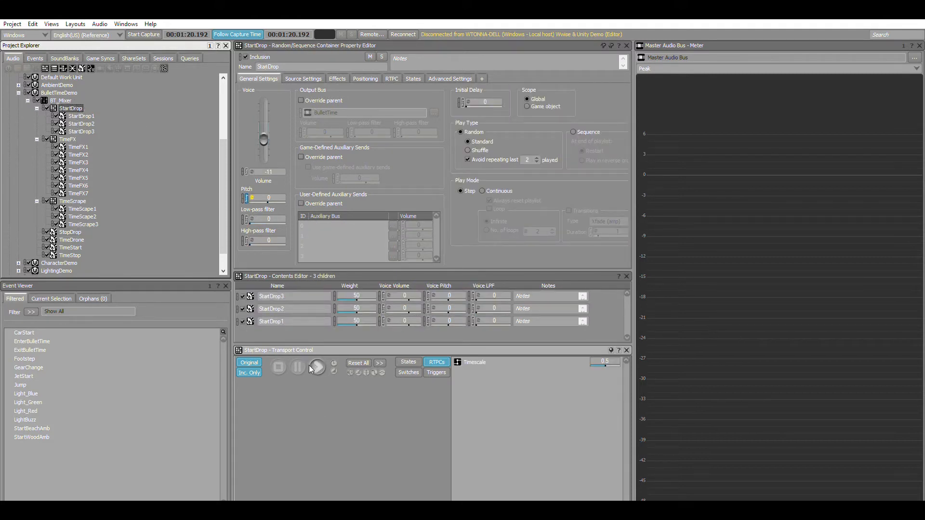
left_click(316, 367)
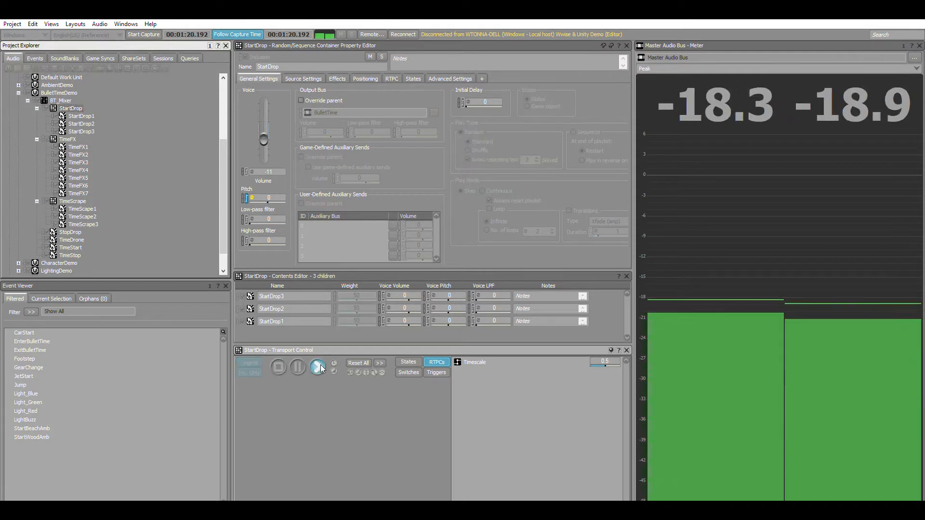
left_click(318, 368)
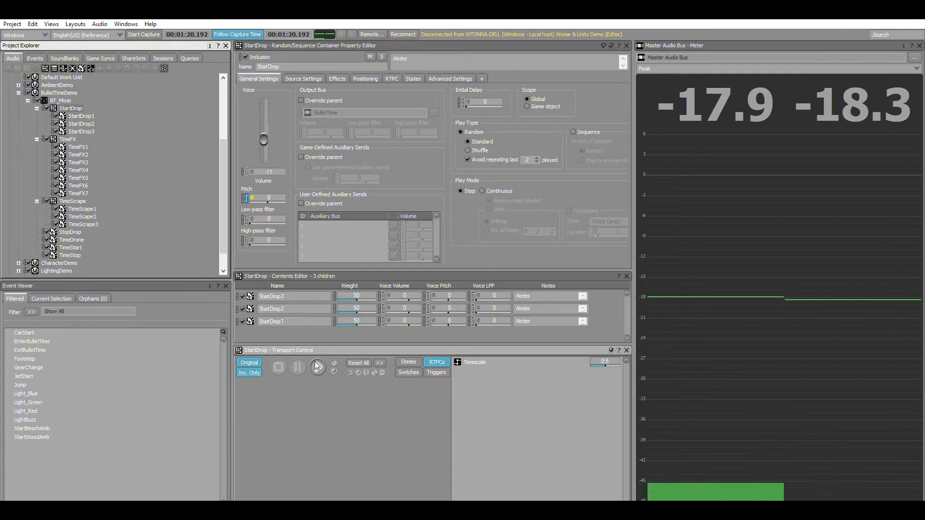
left_click(318, 367)
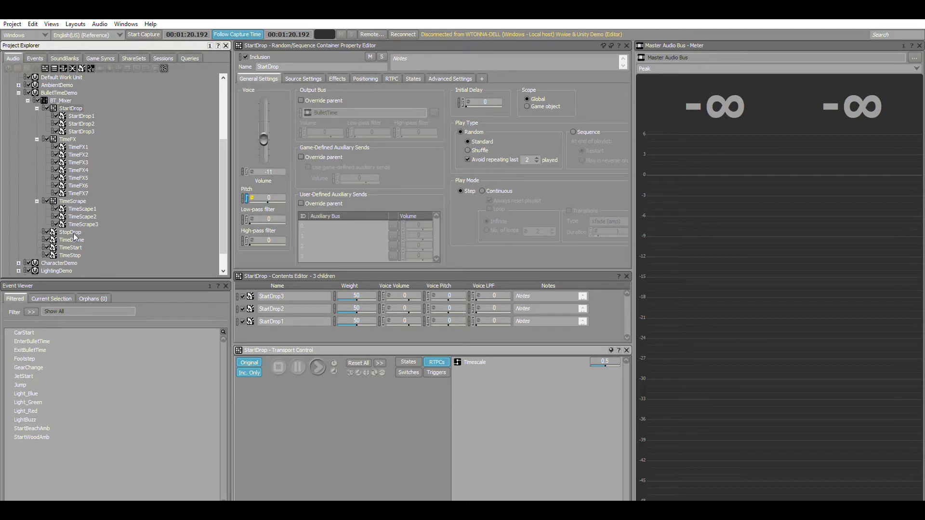
Select TimeStop, sending to BT_Reverb, and play it with Timescale lowered to about 0.53
left_click(69, 255)
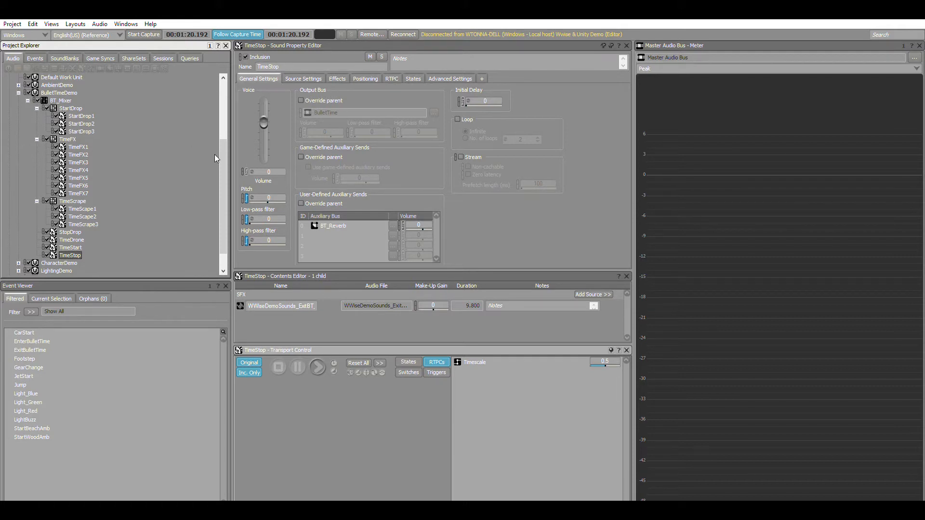
mouse_move(580, 361)
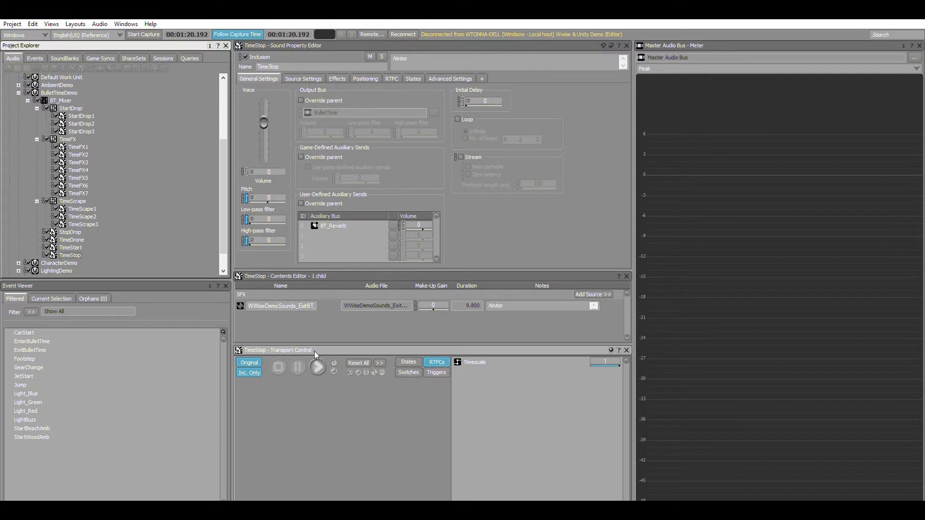
left_click(318, 366)
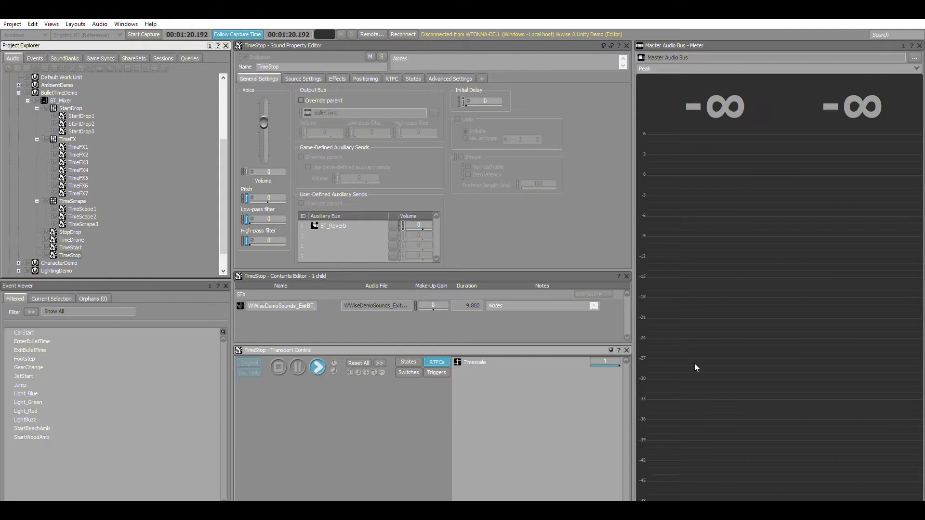
left_click(317, 366)
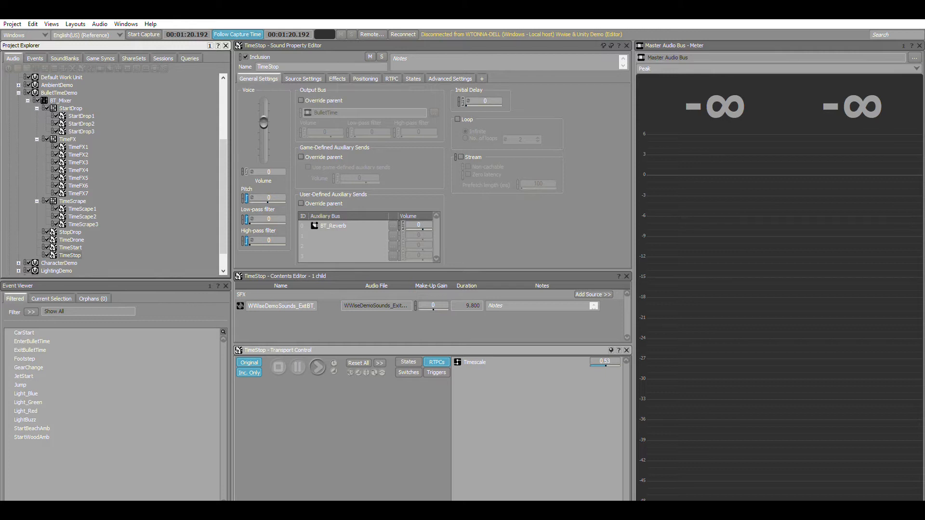
mouse_move(512, 406)
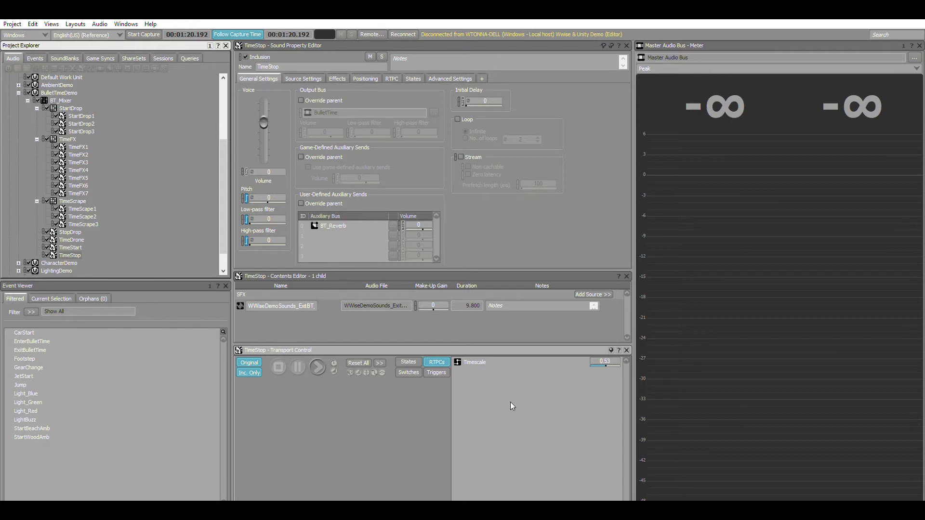
Show TimeStop's Voice Low-pass Filter RTPC curve and play it to hear the effect
left_click(391, 79)
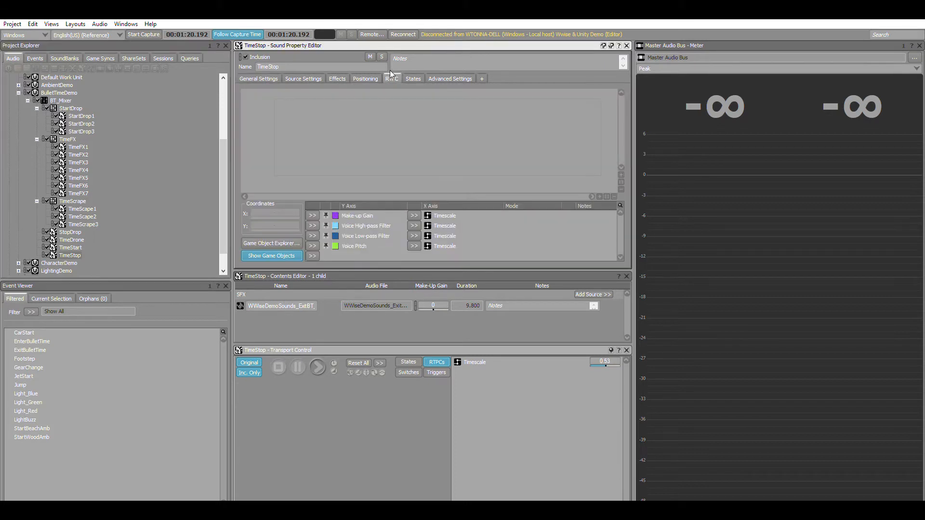
left_click(366, 235)
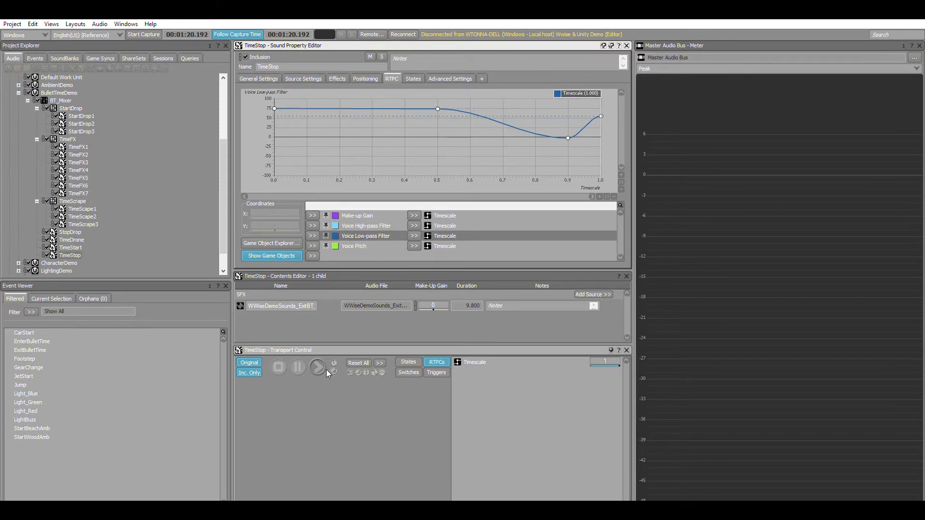
left_click(318, 366)
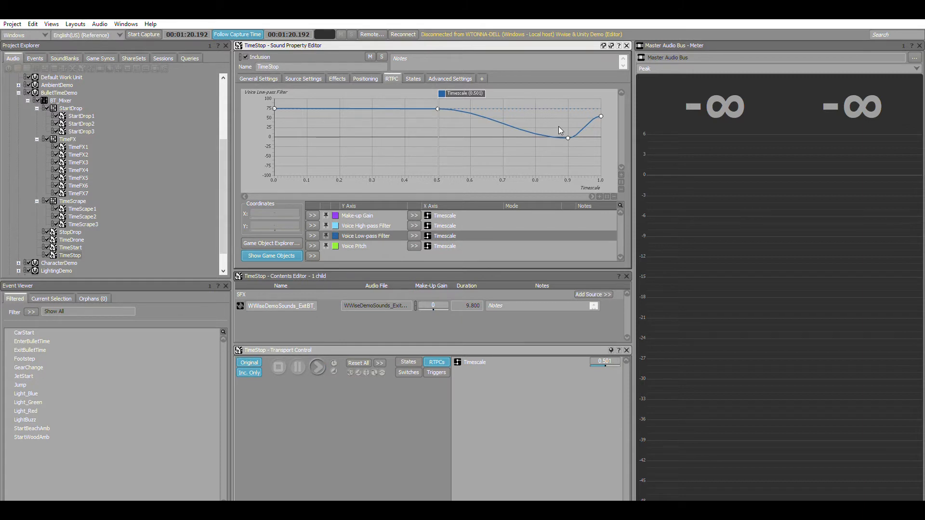
mouse_move(509, 137)
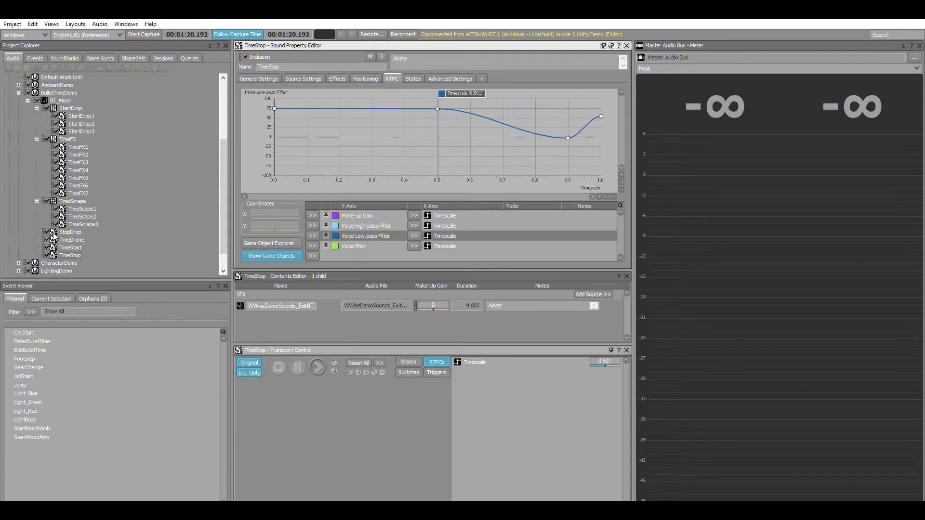
Show TimeStart's Voice Pitch curve and audition it while sweeping the Timescale marker
left_click(70, 248)
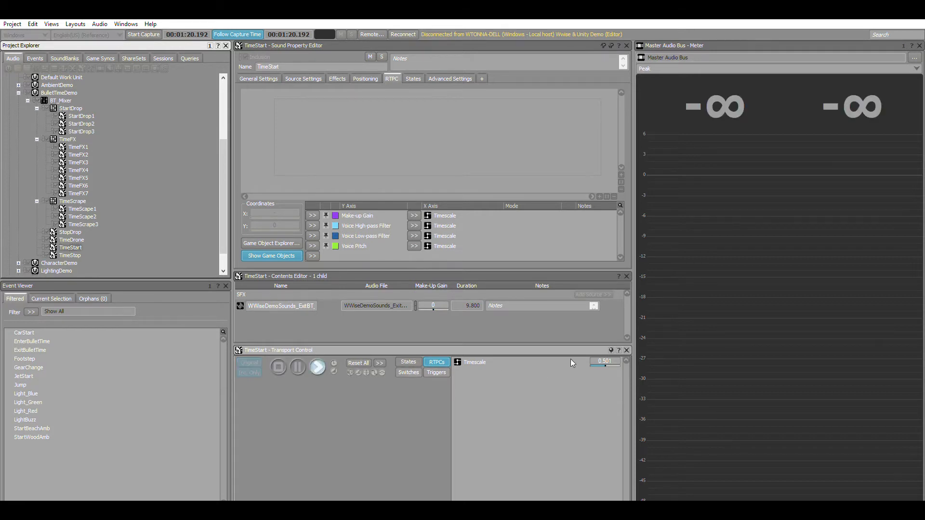
left_click(317, 366)
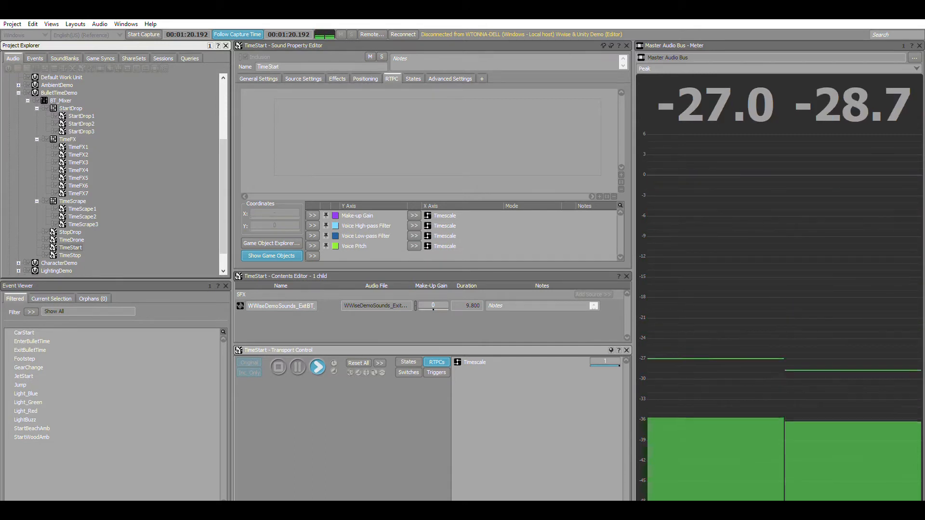
left_click(367, 235)
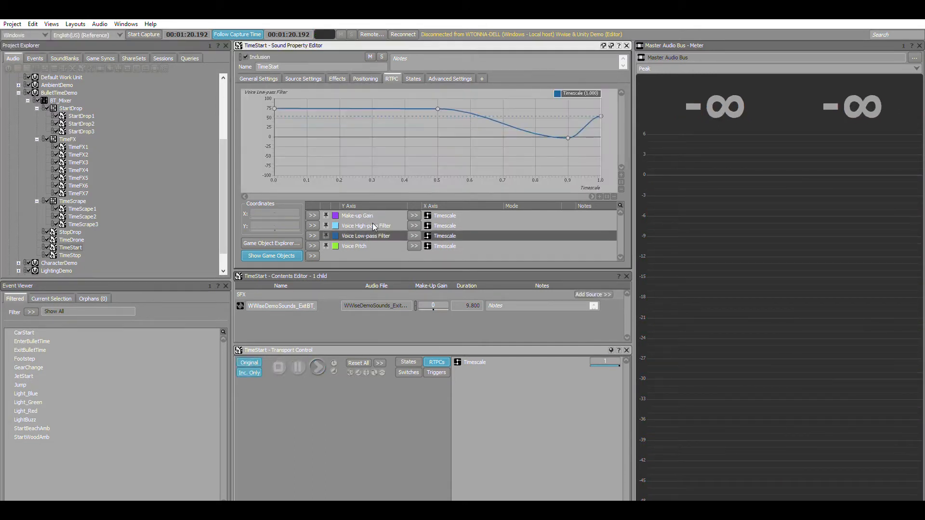
left_click(354, 245)
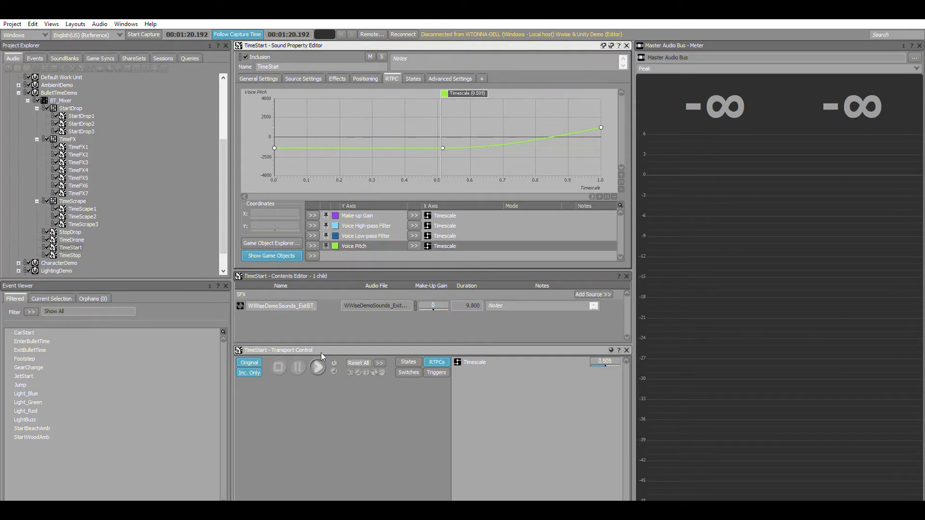
left_click(318, 366)
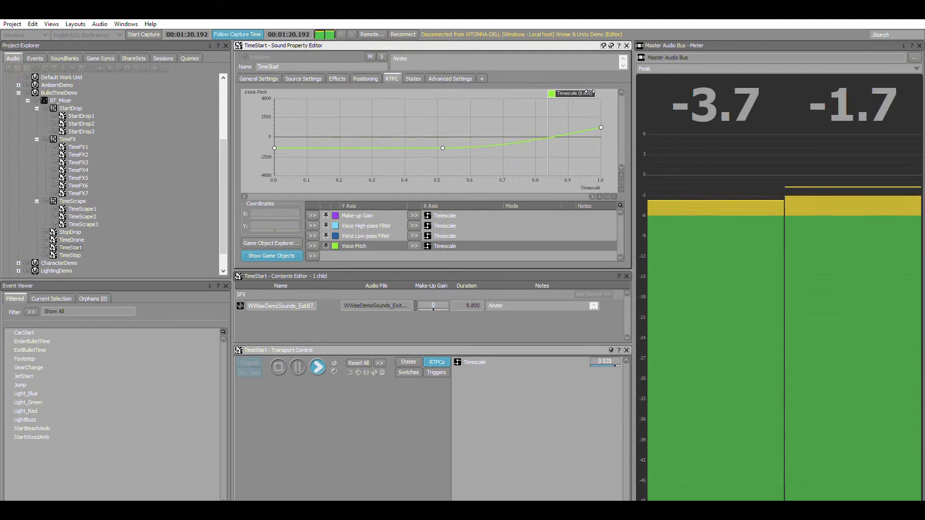
left_click_drag(595, 366, 617, 366)
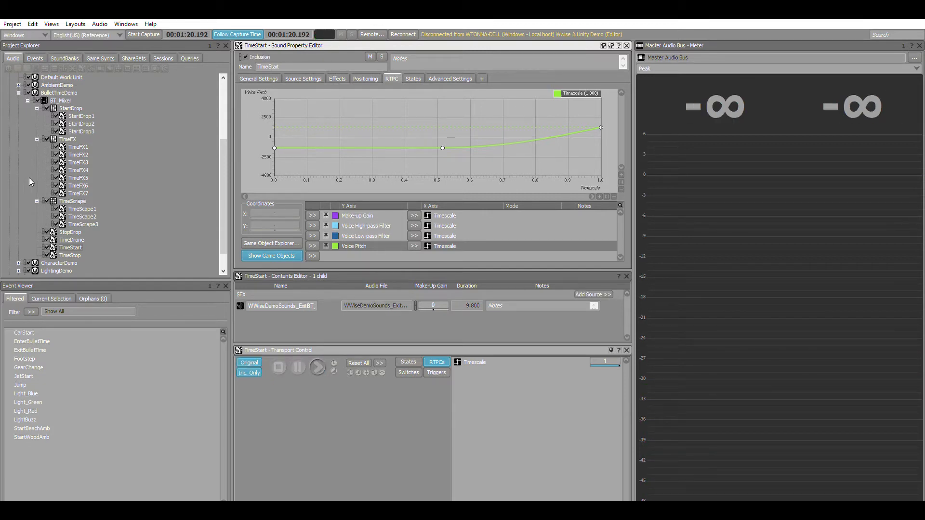
Audition TimeDrone with its LFO- and Timescale-driven curves, then select the TimeFX container
left_click(71, 239)
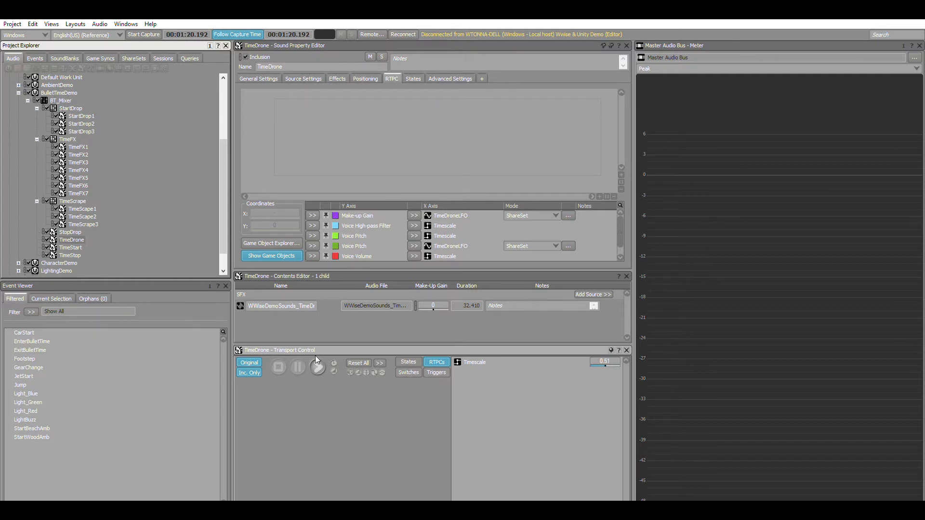
left_click(317, 366)
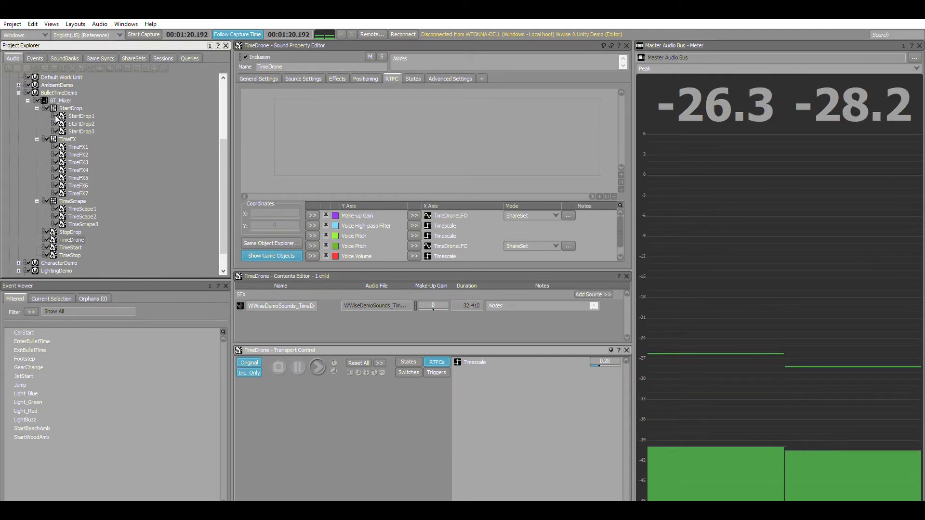
left_click(66, 139)
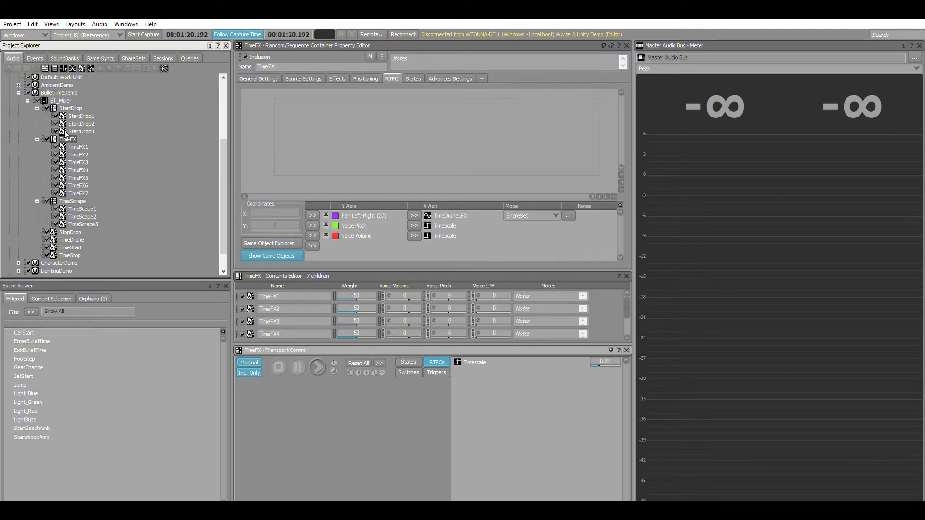
mouse_move(373, 379)
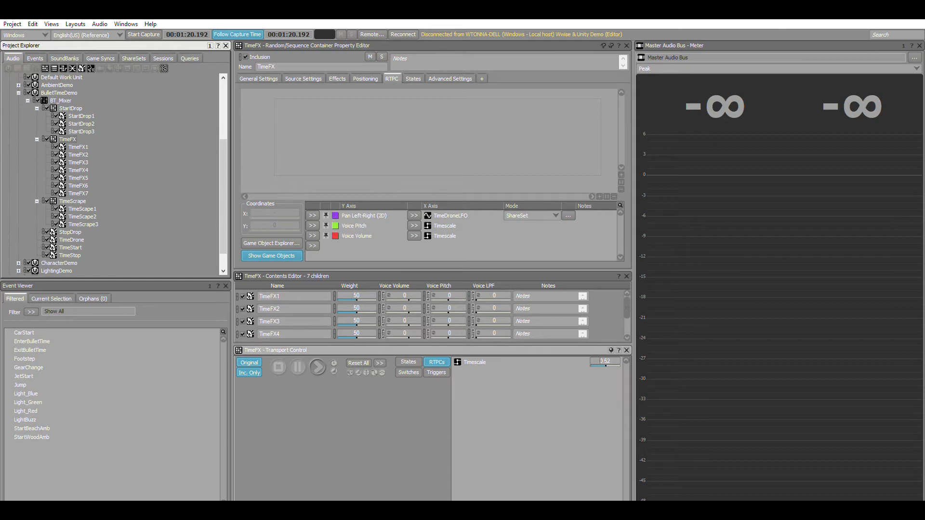
left_click(318, 366)
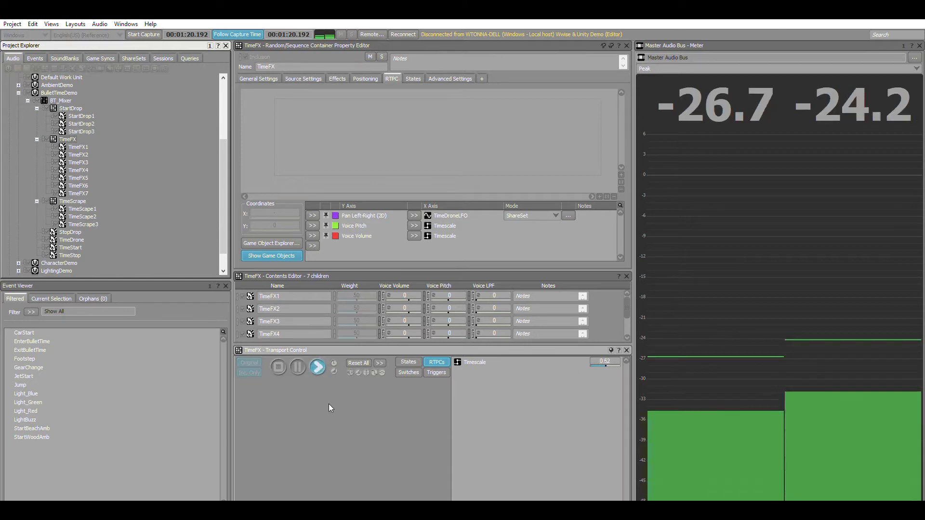
left_click(303, 79)
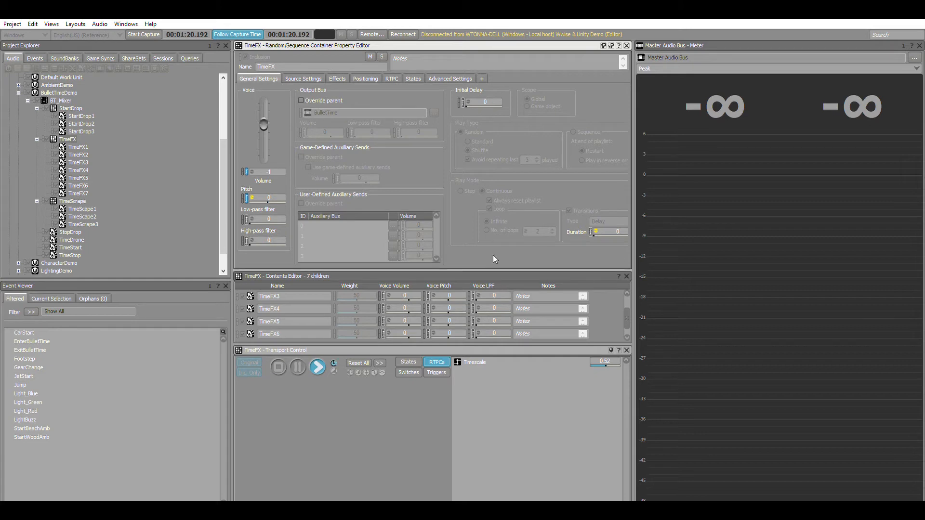
mouse_move(489, 237)
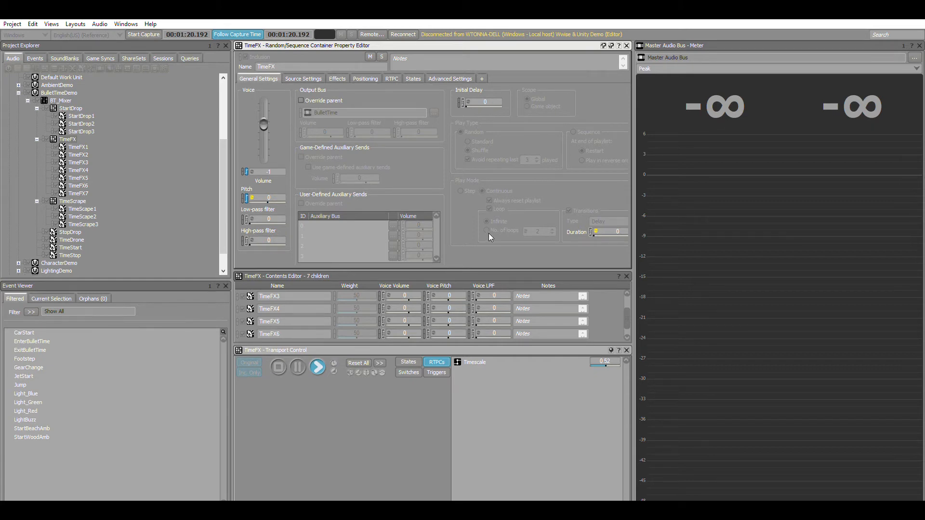
left_click(318, 366)
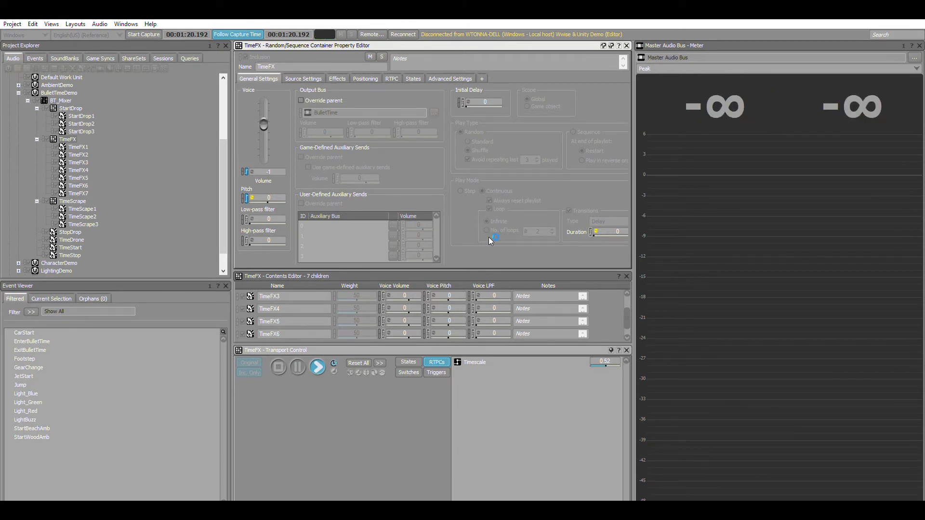
left_click(317, 367)
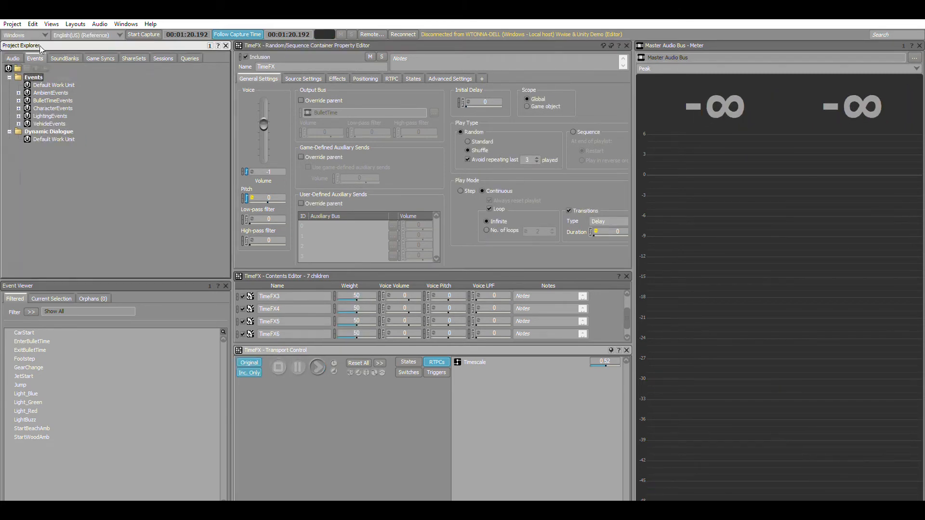
Inspect EnterBulletTime and ExitBulletTime's stop/play actions, then show the Game Syncs list
left_click(20, 100)
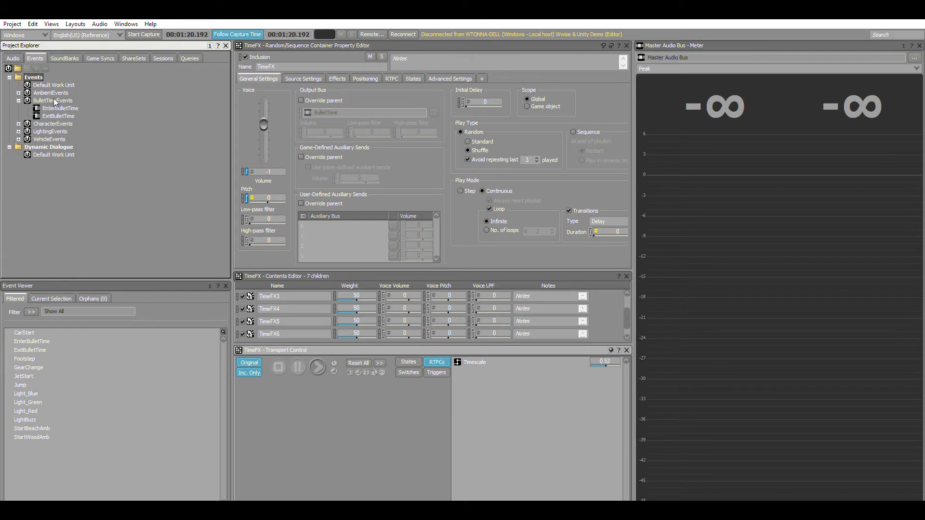
left_click(60, 108)
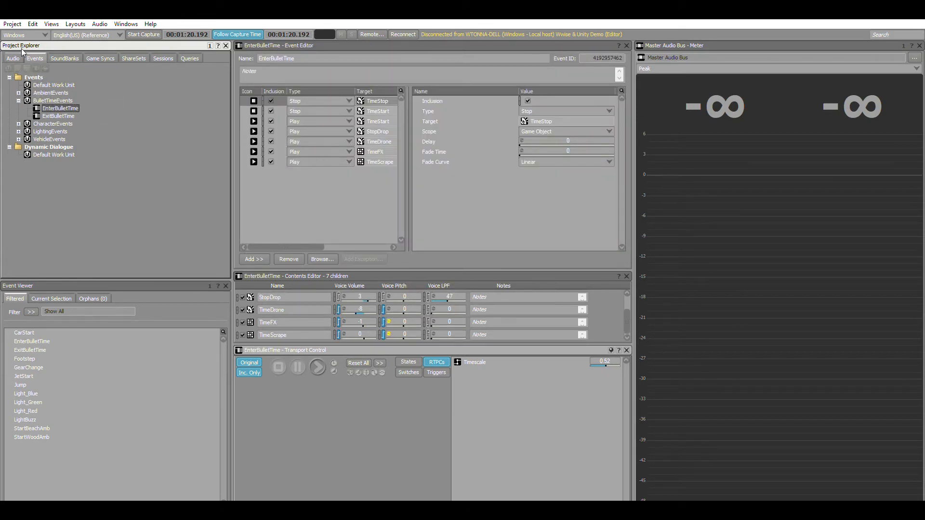
mouse_move(48, 58)
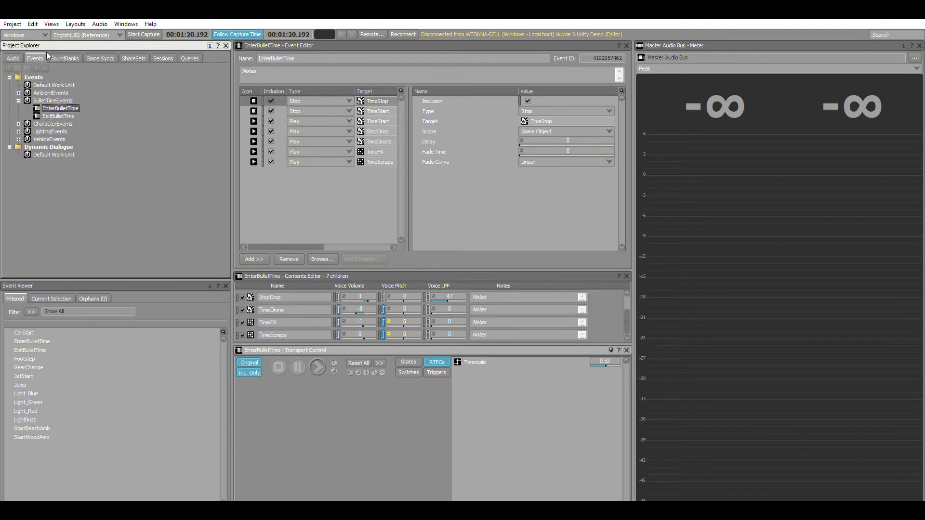
left_click(58, 115)
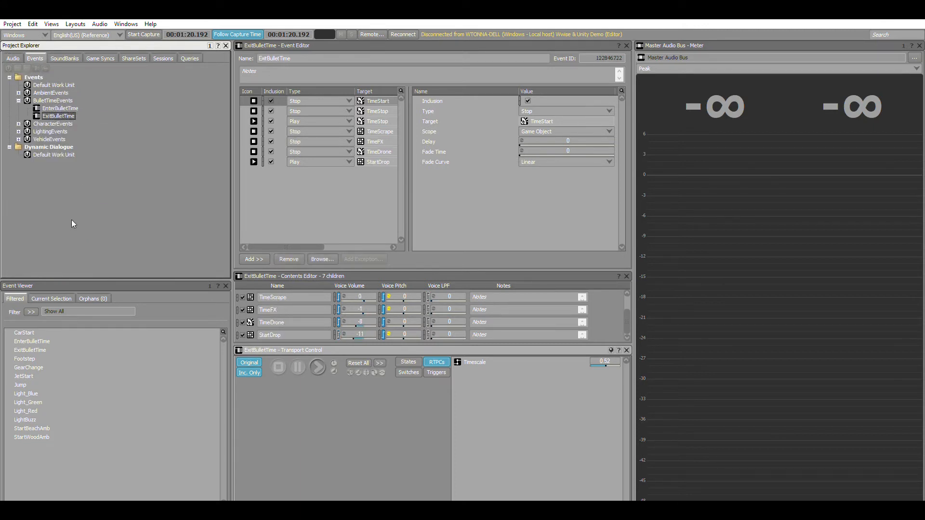
mouse_move(85, 134)
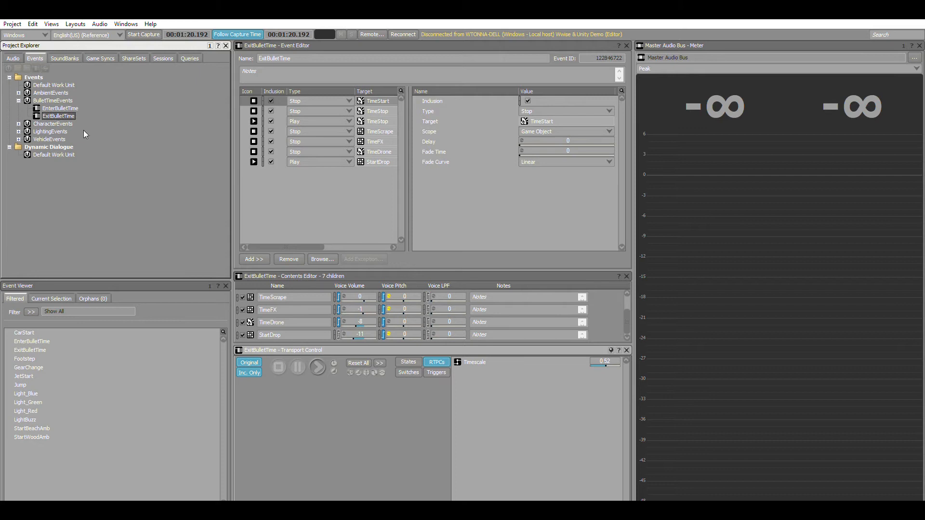
mouse_move(167, 227)
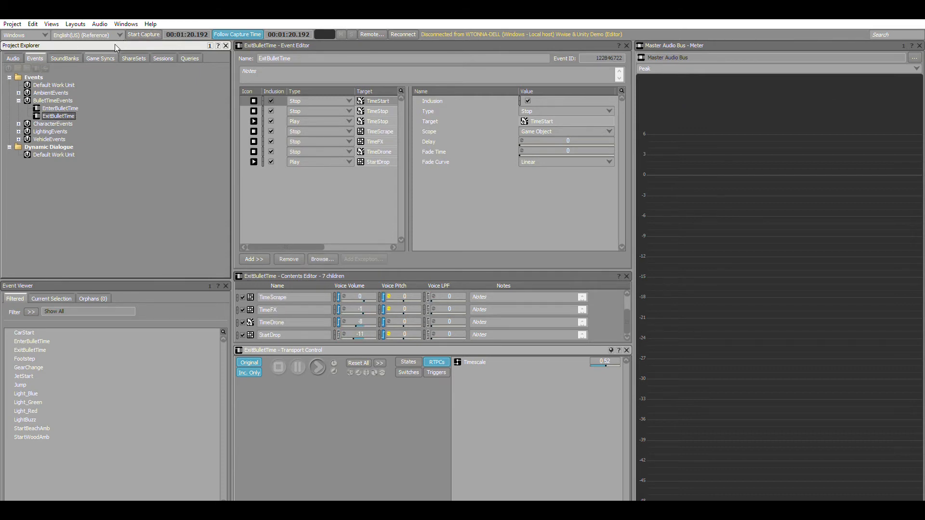
left_click(100, 58)
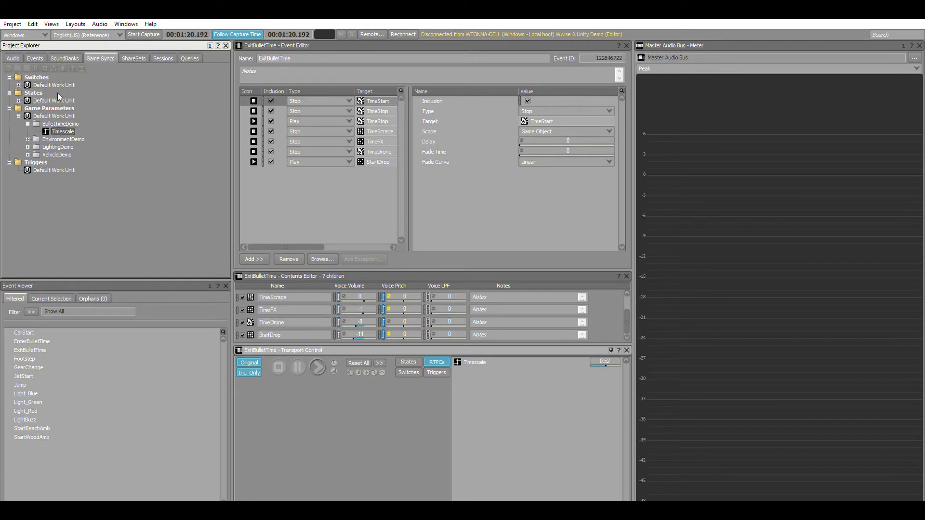
mouse_move(85, 82)
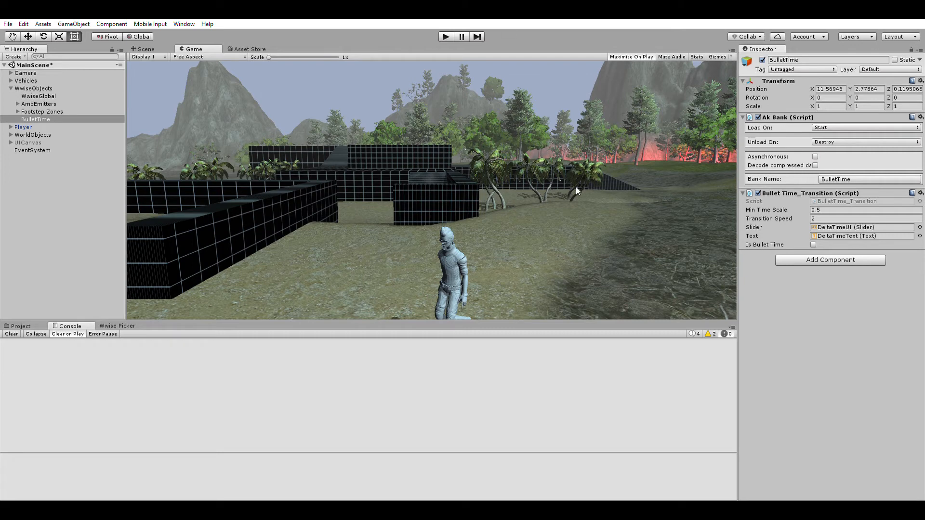
mouse_move(85, 146)
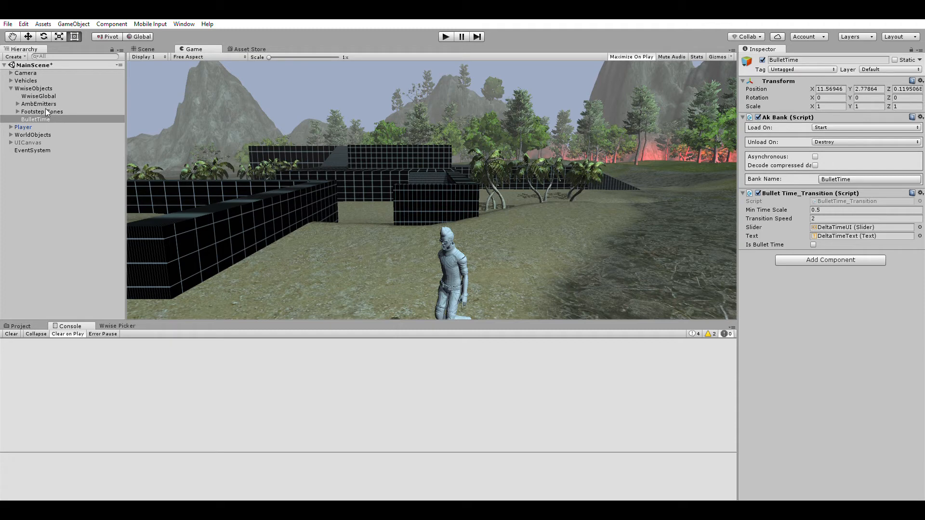
mouse_move(889, 44)
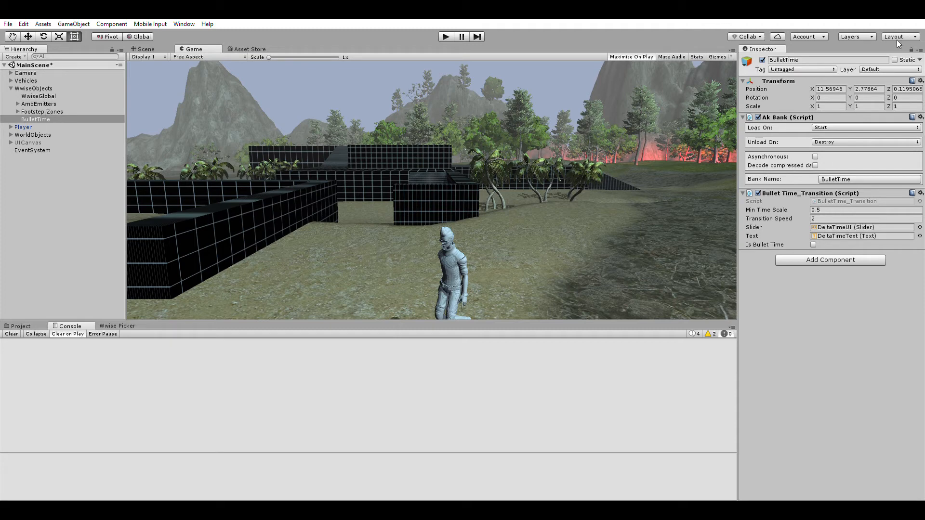
mouse_move(781, 106)
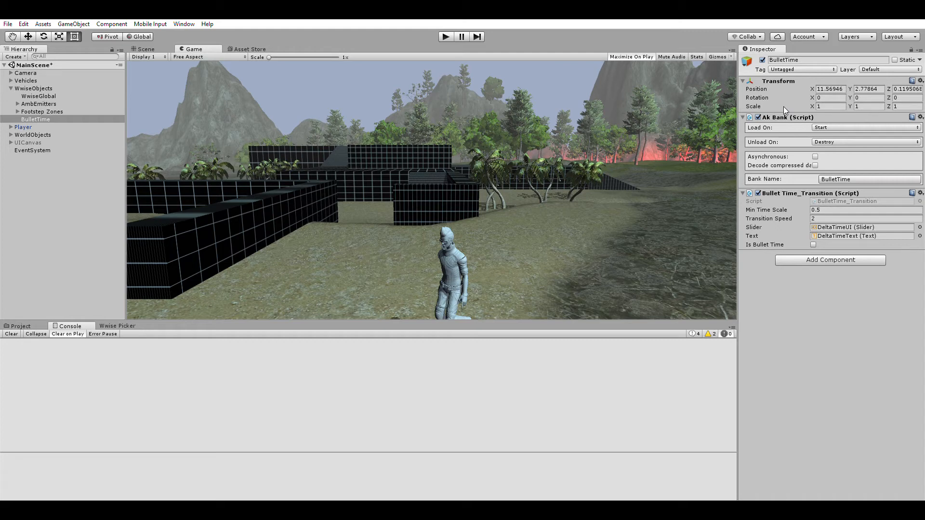
mouse_move(796, 161)
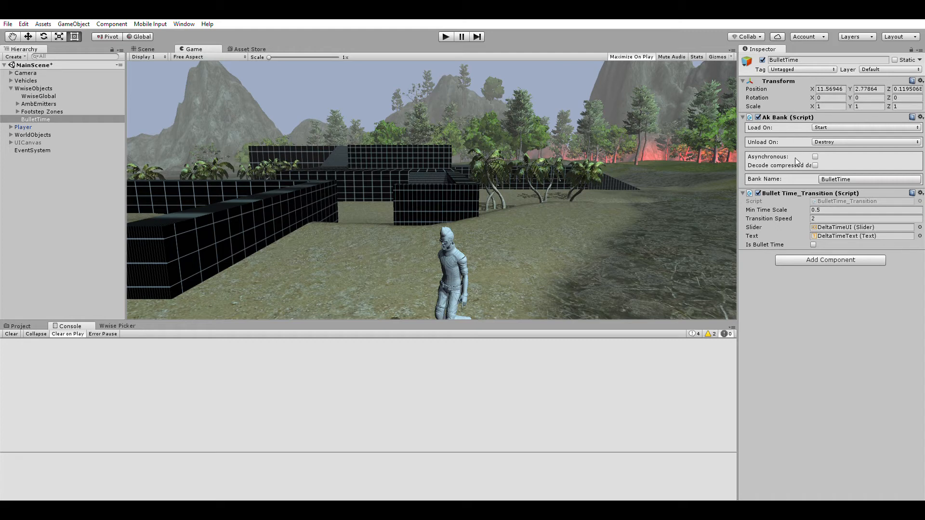
mouse_move(821, 164)
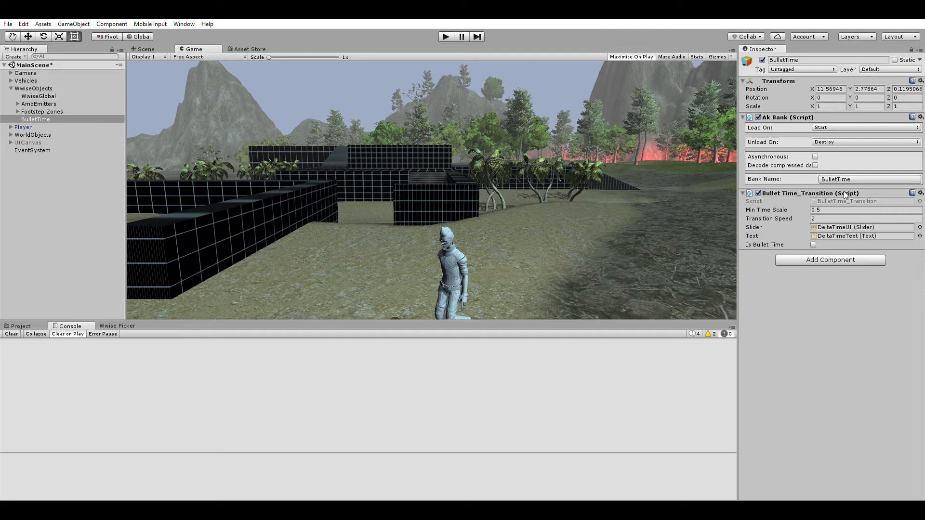
mouse_move(847, 190)
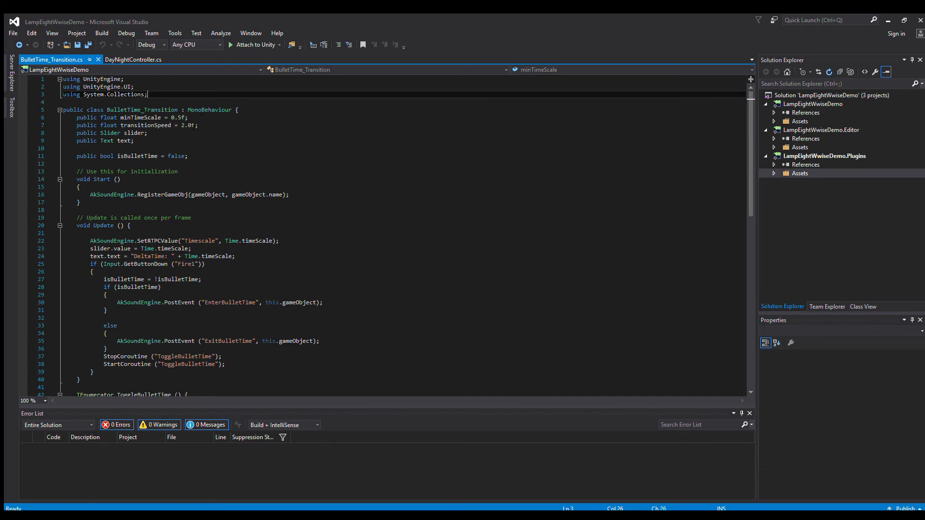
mouse_move(210, 127)
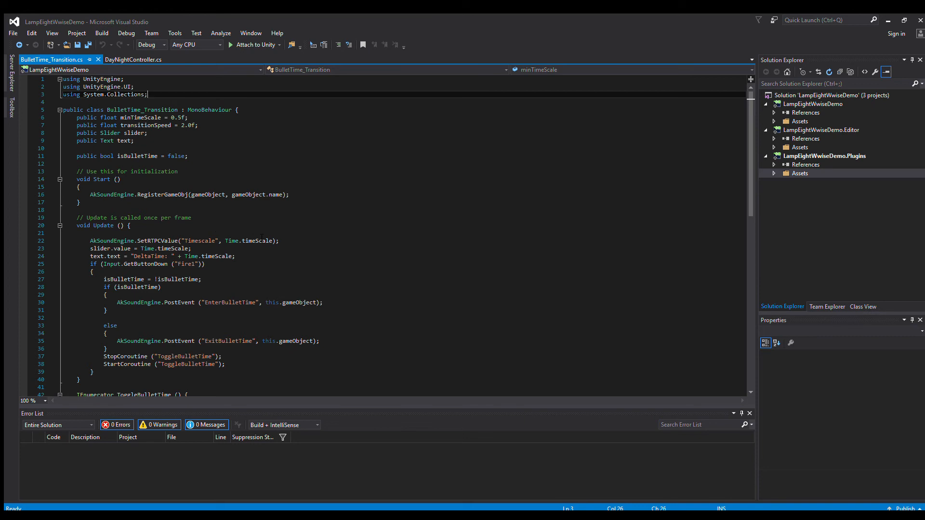
mouse_move(604, 254)
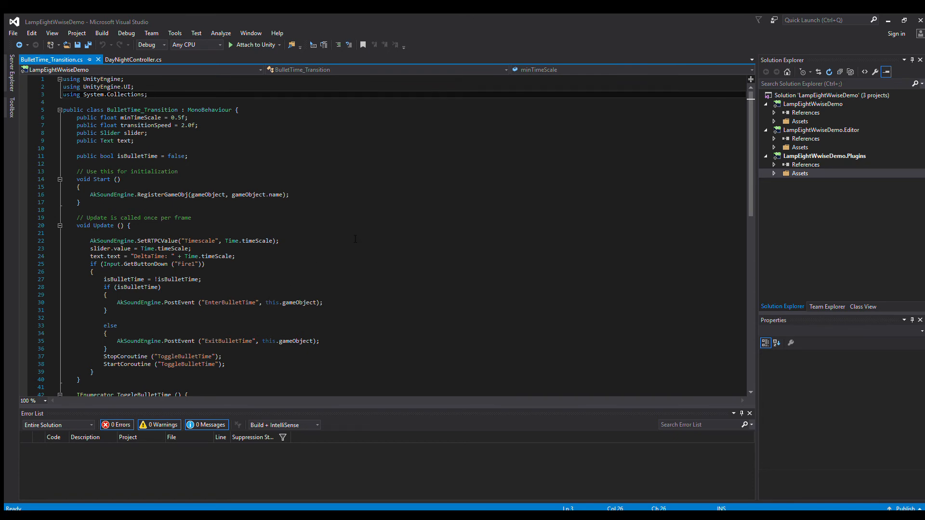
Scroll down through Update() to the ToggleBulletTime coroutine that lerps the time scale
scroll("down", 3)
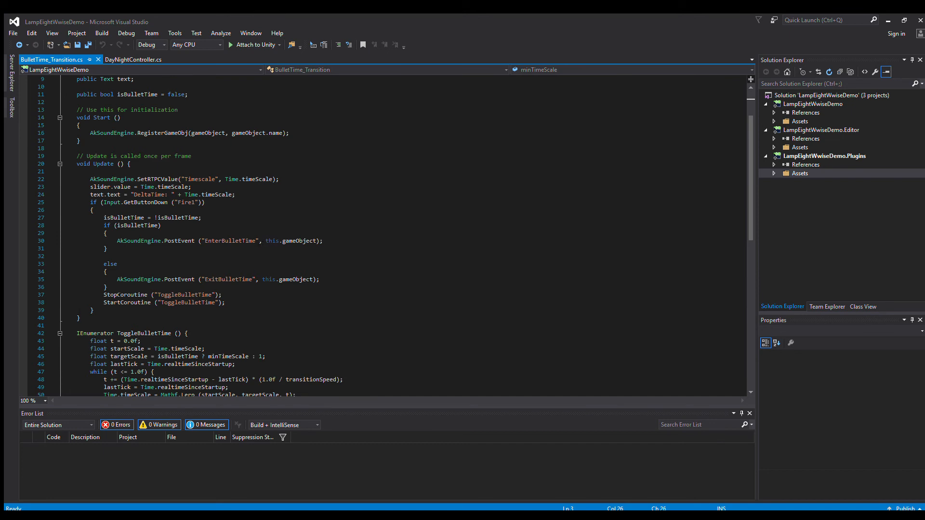
scroll("down", 3)
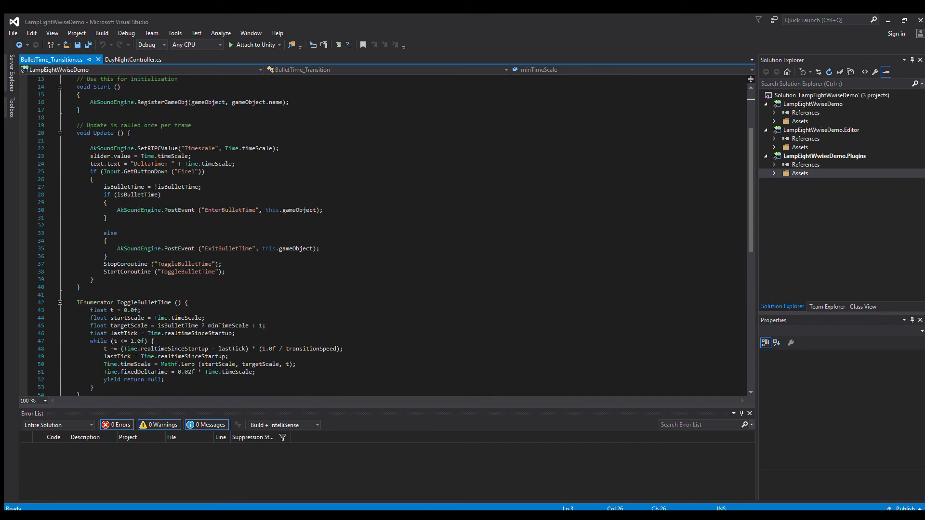